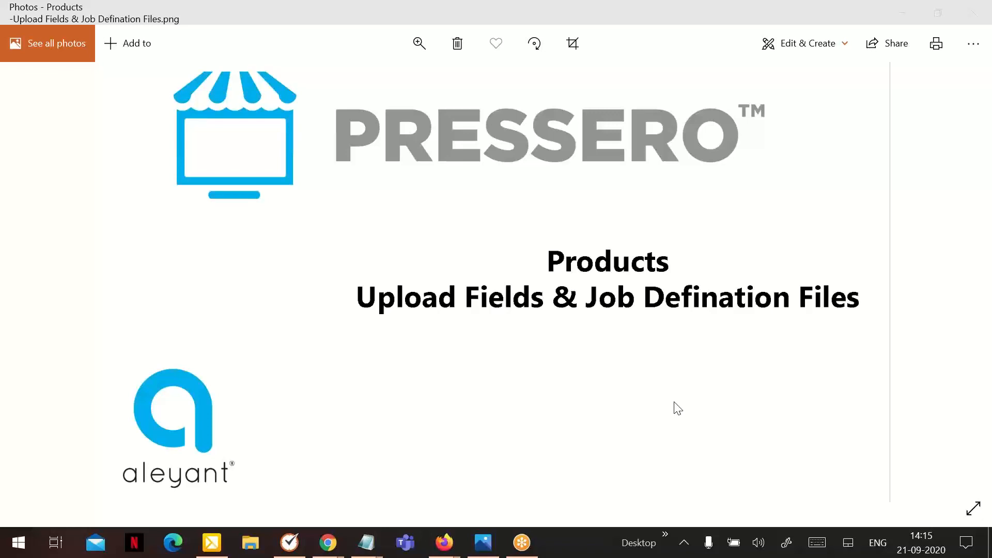
mouse_move(958, 367)
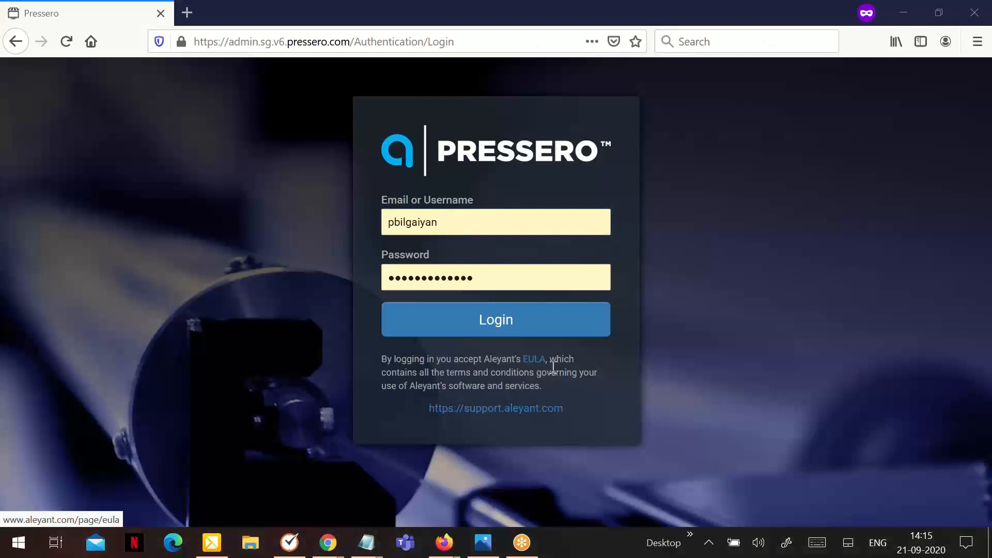
mouse_move(460, 328)
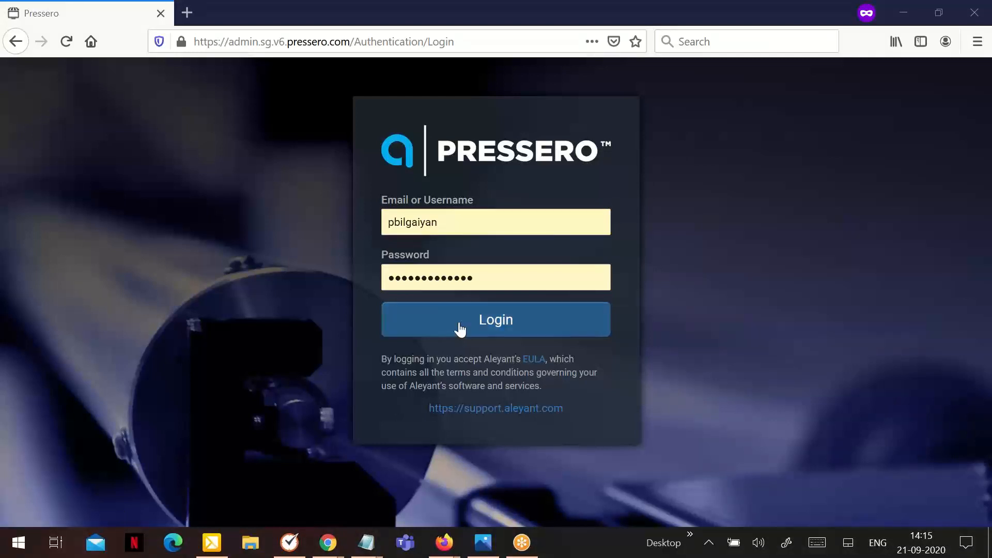
Log in to Pressero Admin with the pre-filled username and password.
click(496, 319)
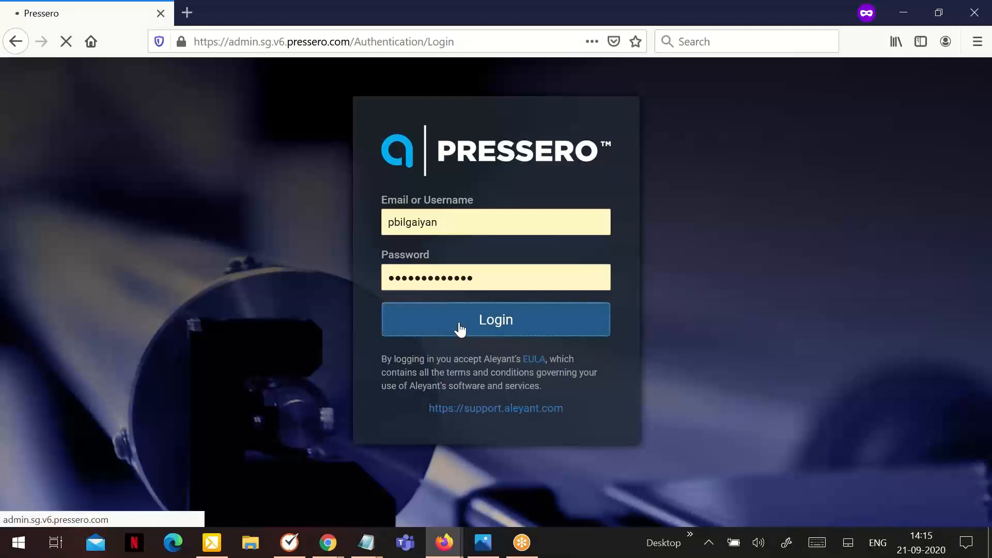
click(496, 319)
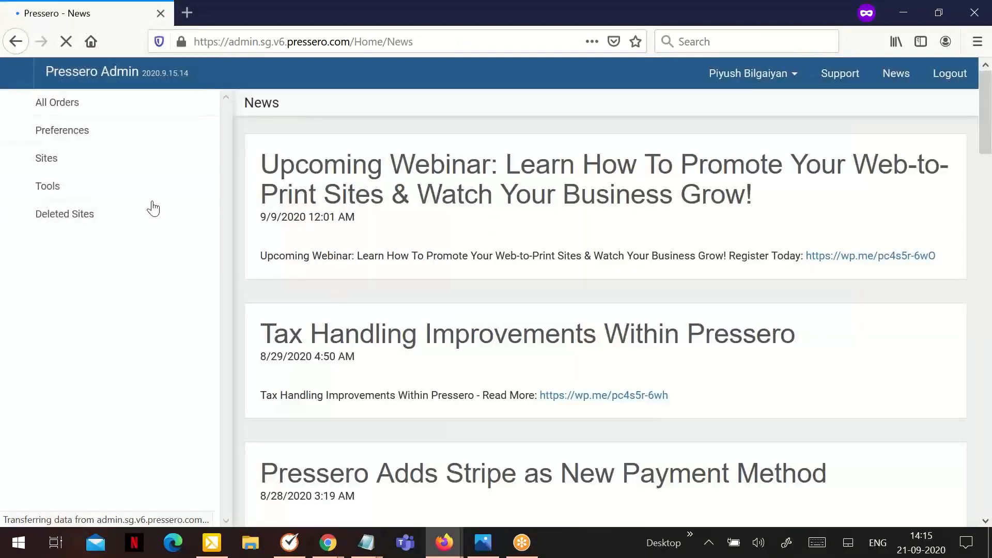
Go to Sites and expand the Team Project site's Catalog section.
click(45, 158)
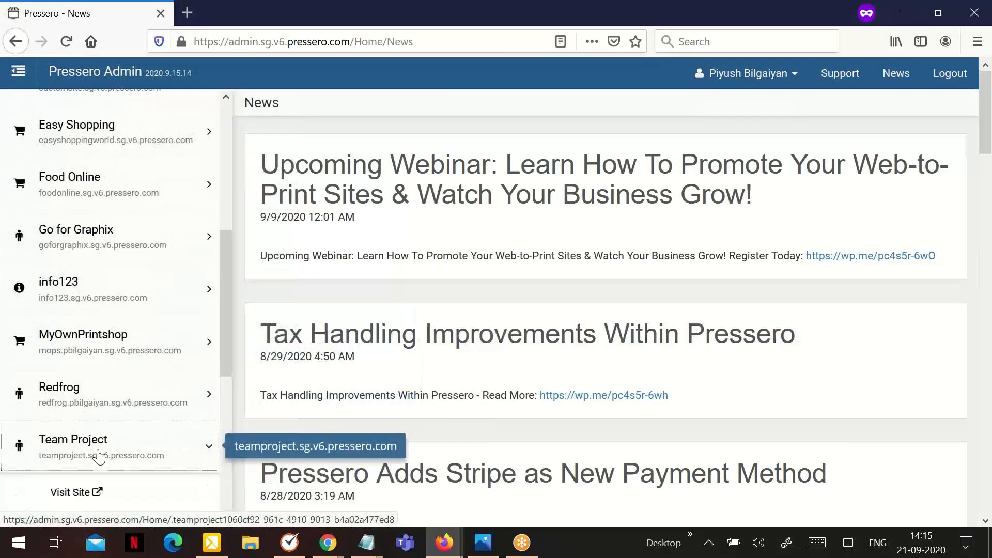
click(98, 447)
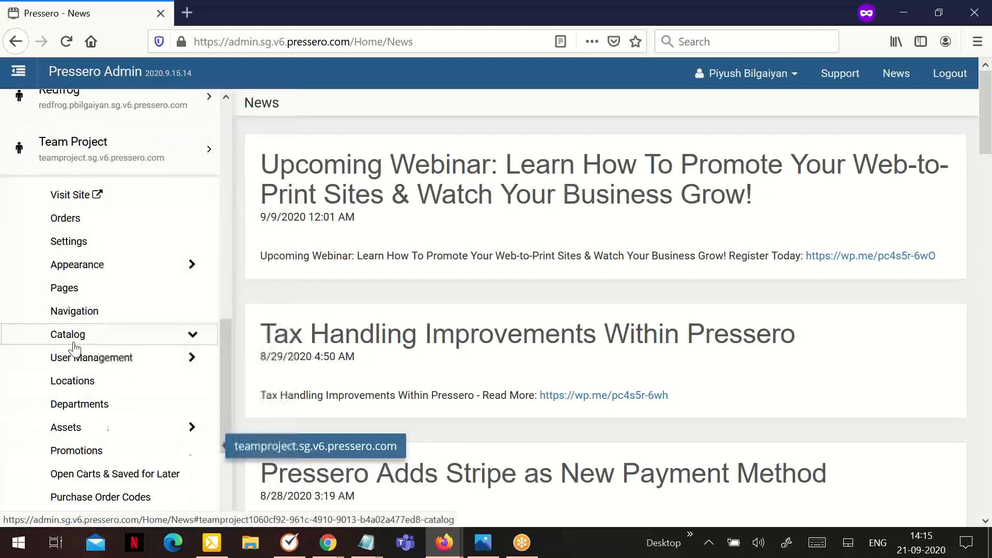
click(67, 335)
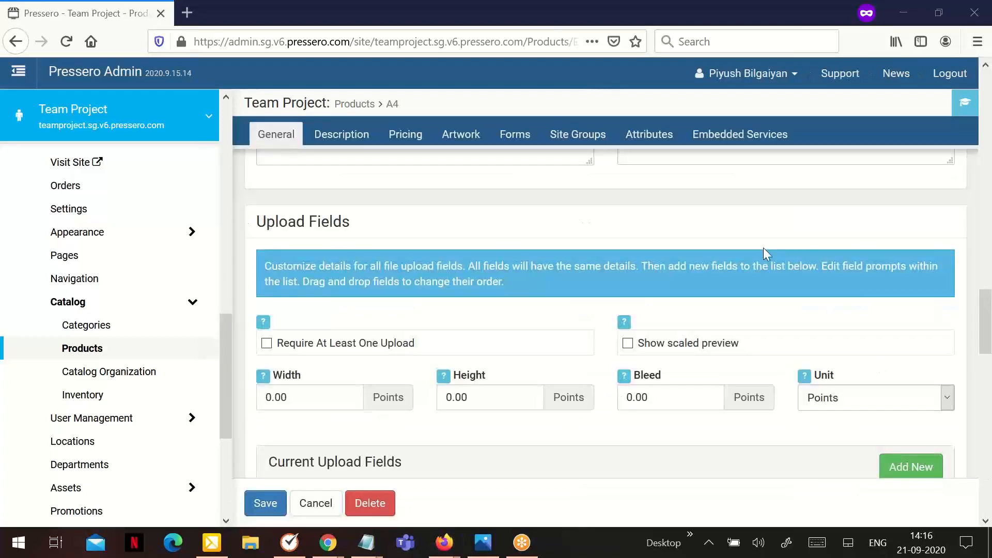
mouse_move(428, 279)
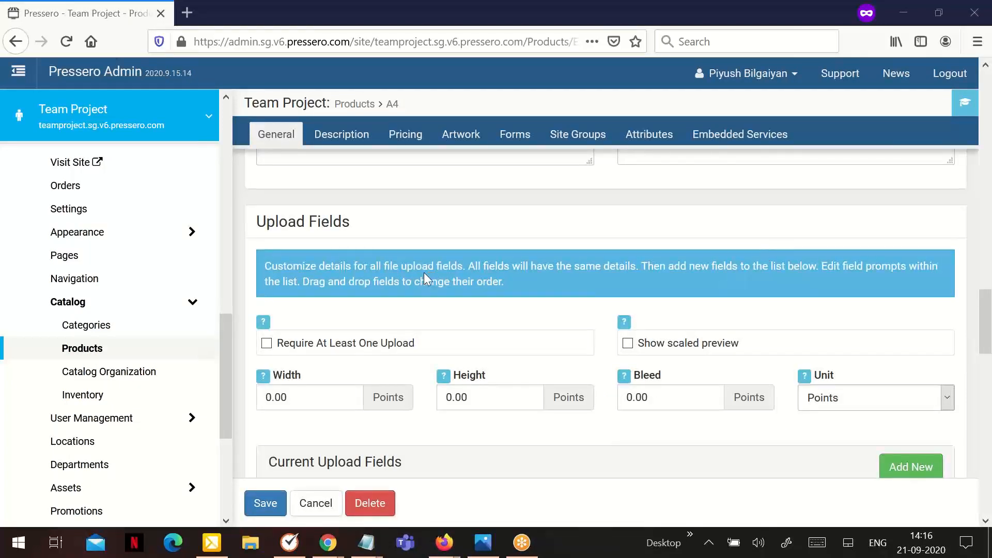
mouse_move(386, 257)
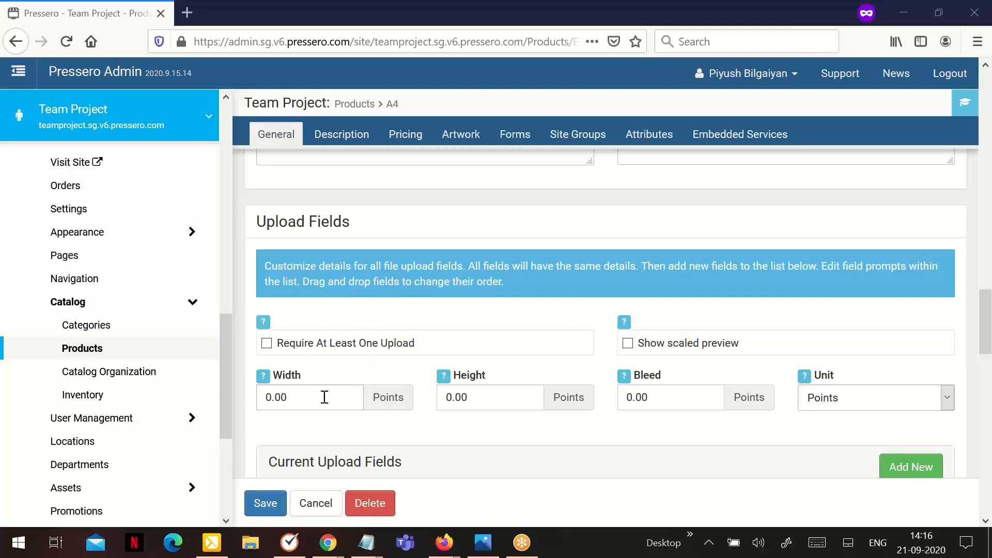
mouse_move(567, 391)
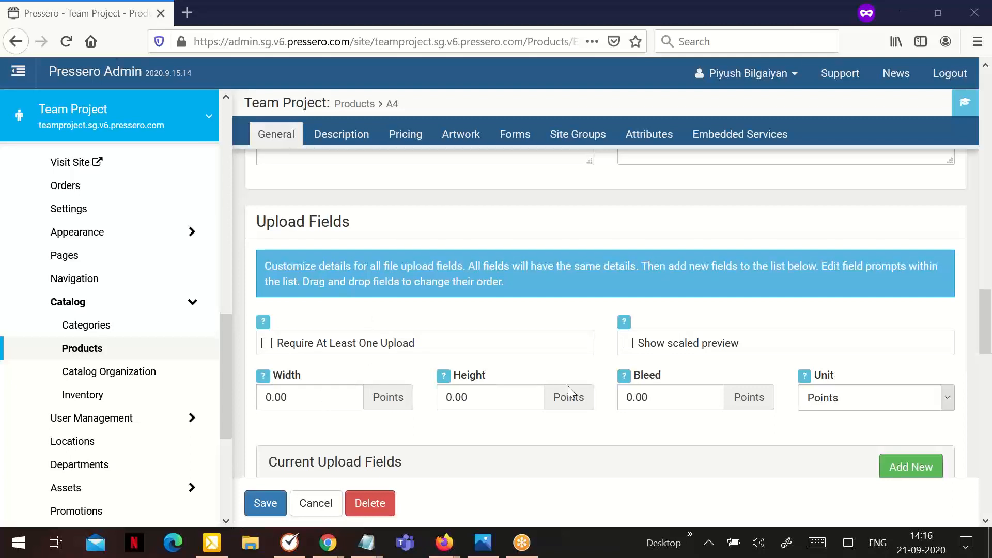
click(670, 398)
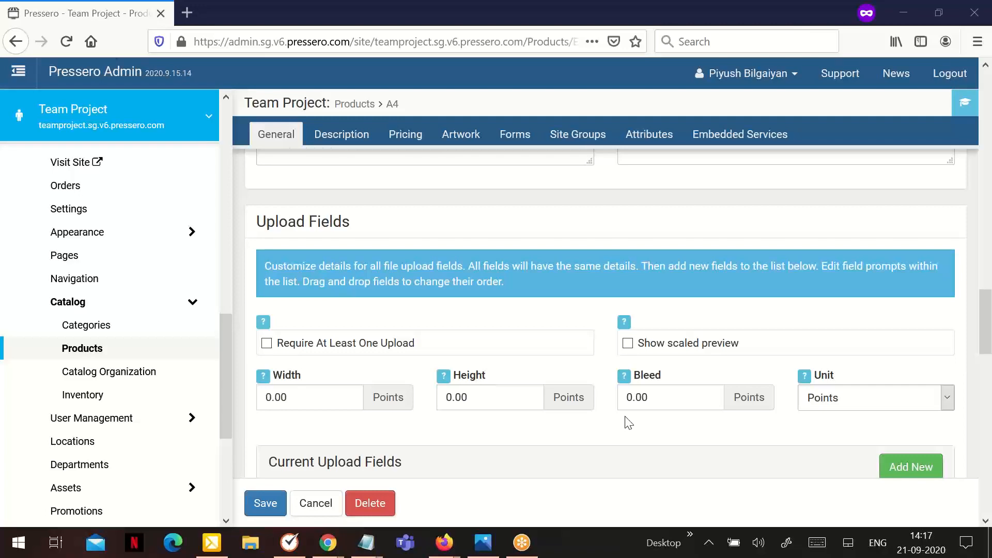
Add two new blank rows under Current Upload Fields.
scroll(up, 3)
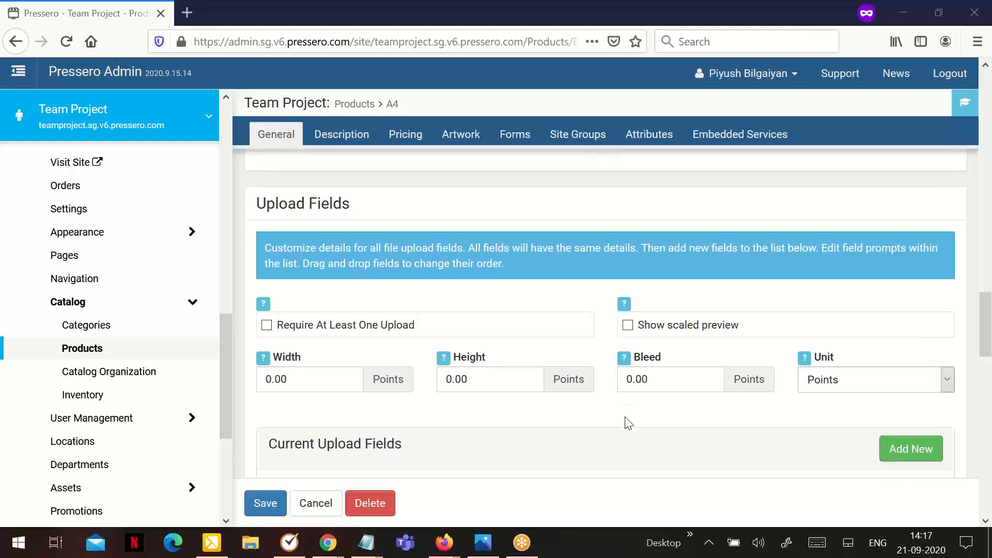
scroll(down, 3)
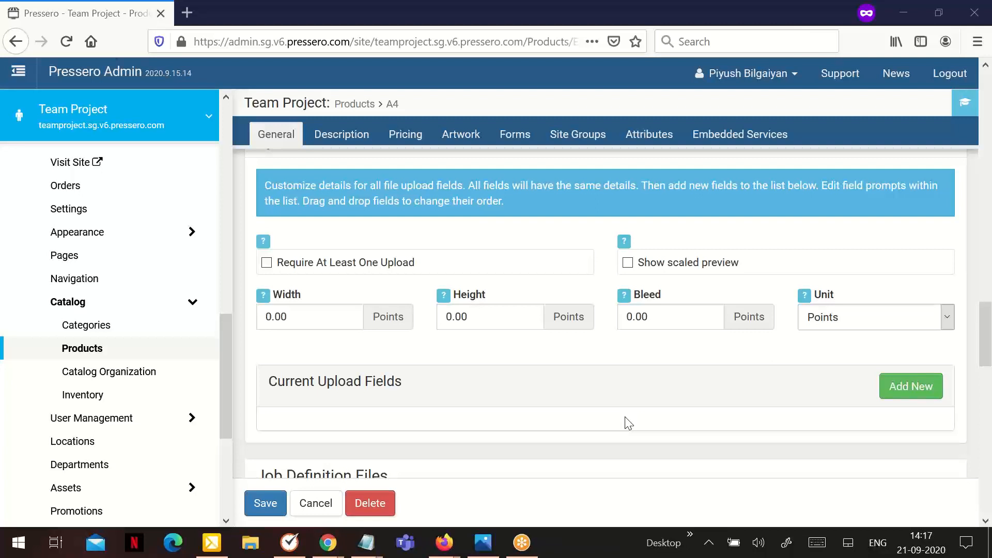
mouse_move(960, 478)
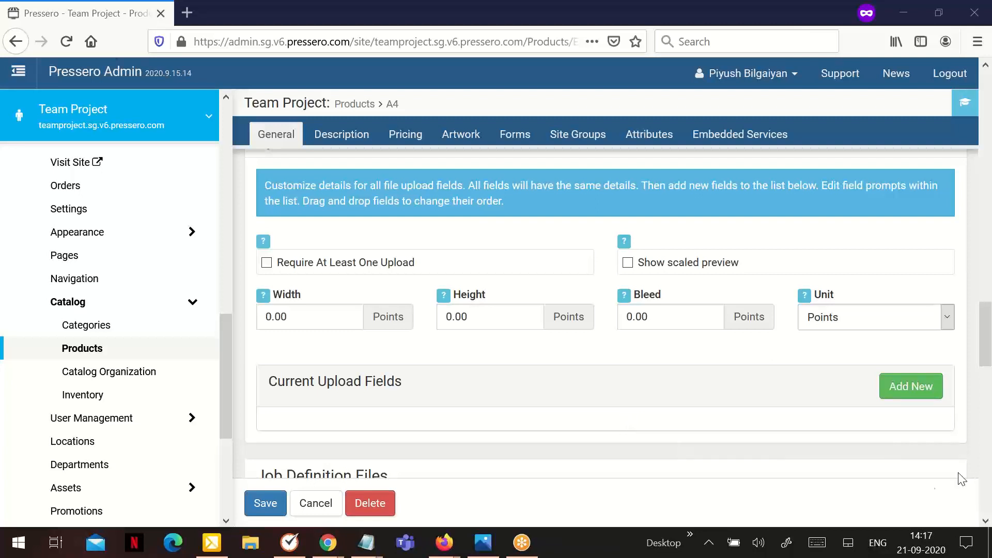
click(910, 387)
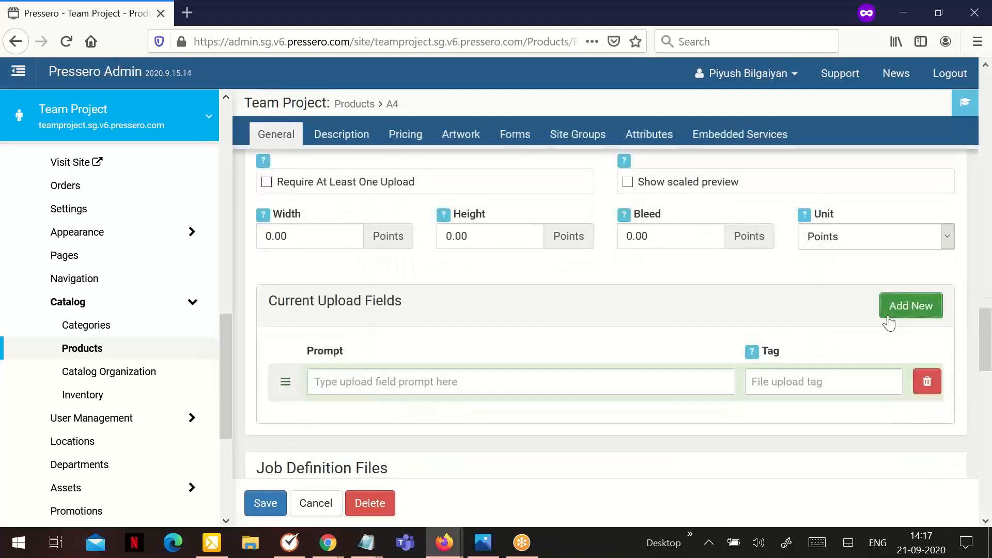
click(910, 305)
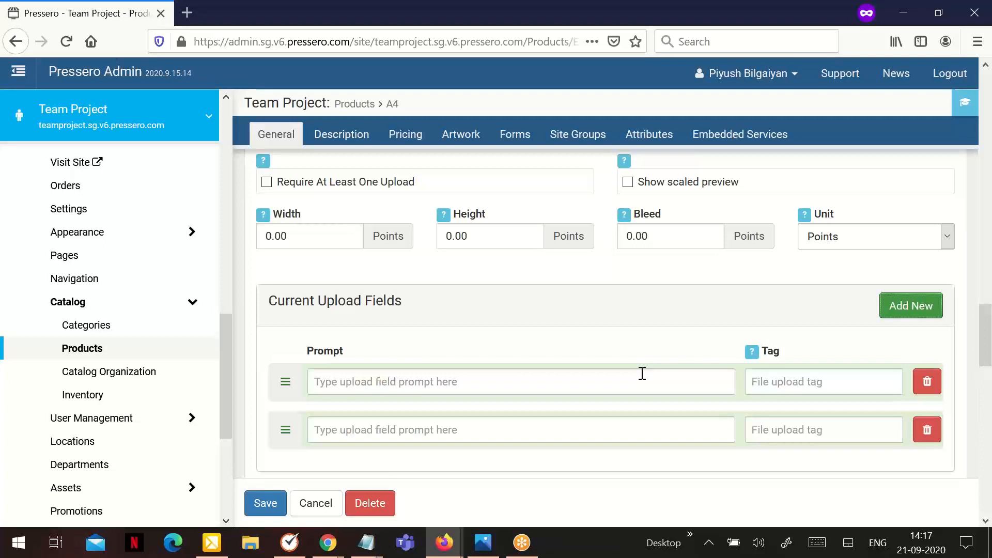
mouse_move(467, 304)
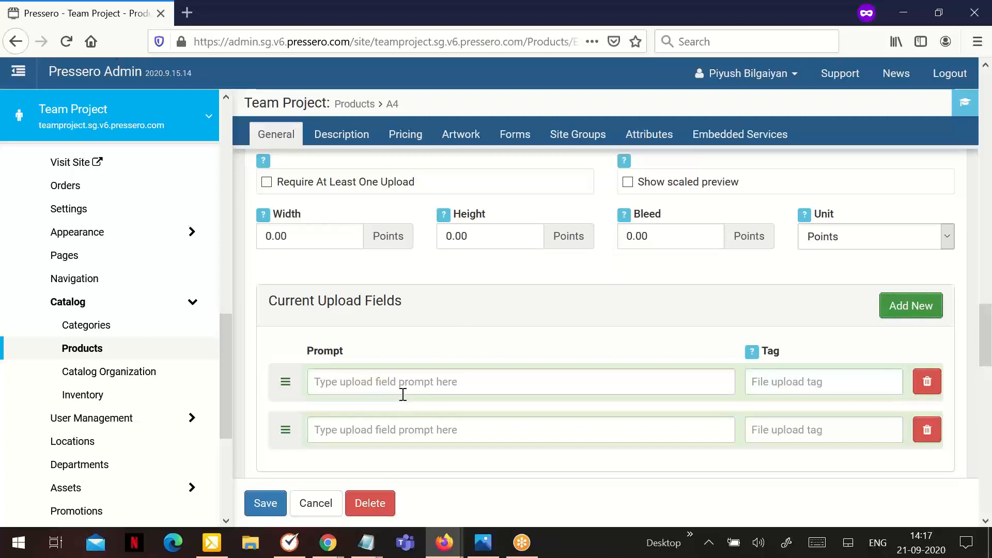
mouse_move(446, 332)
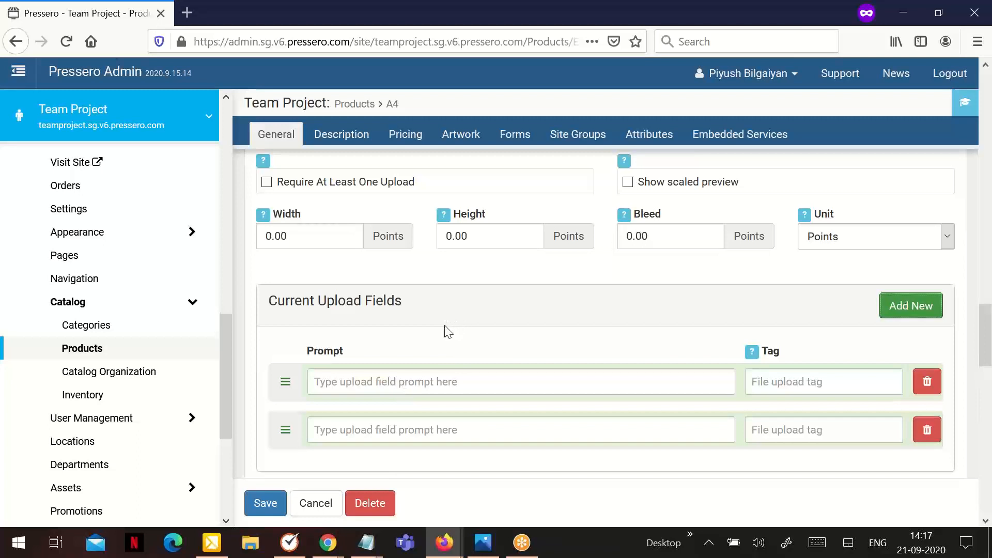
mouse_move(447, 198)
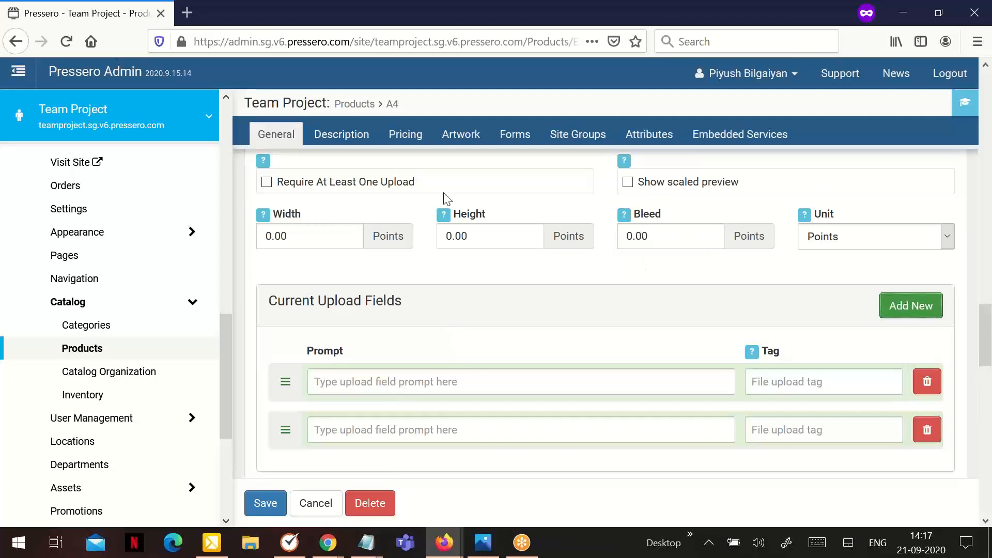
Toggle the 'require at least one upload' option on and back off.
click(266, 181)
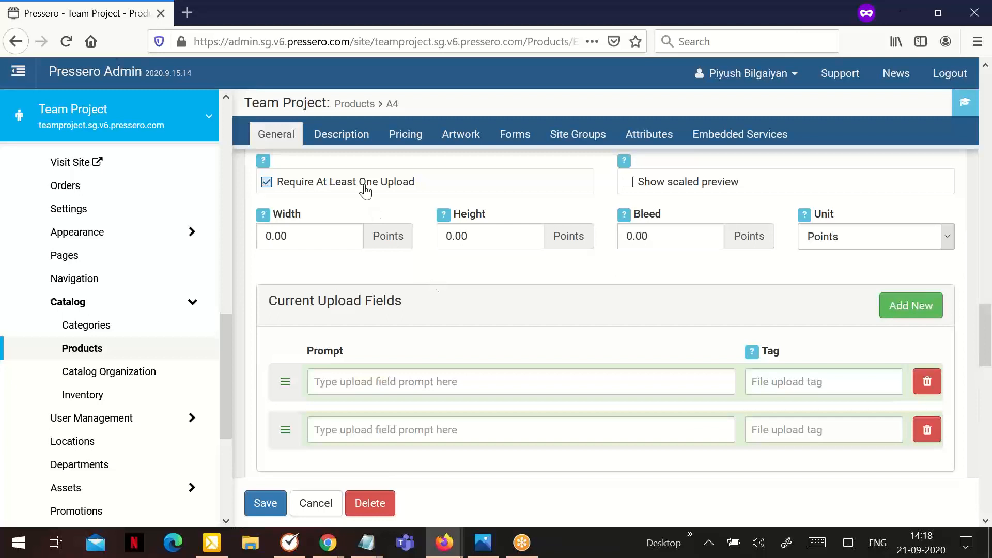
click(266, 181)
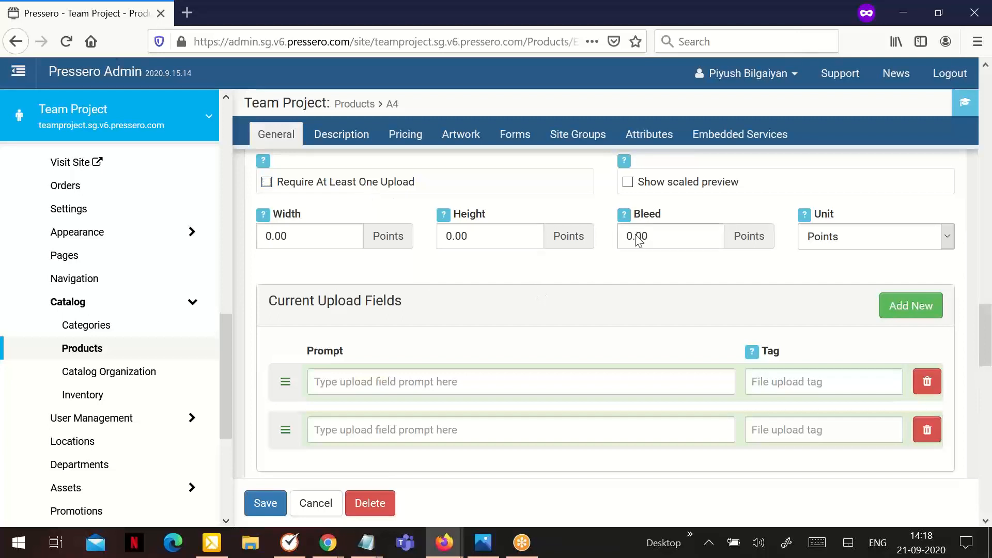
mouse_move(510, 376)
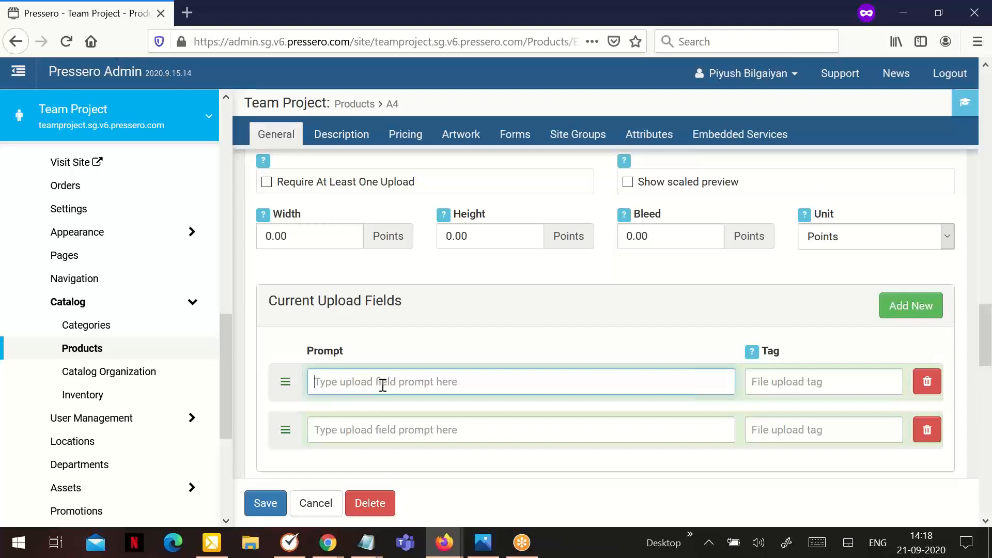
mouse_move(719, 281)
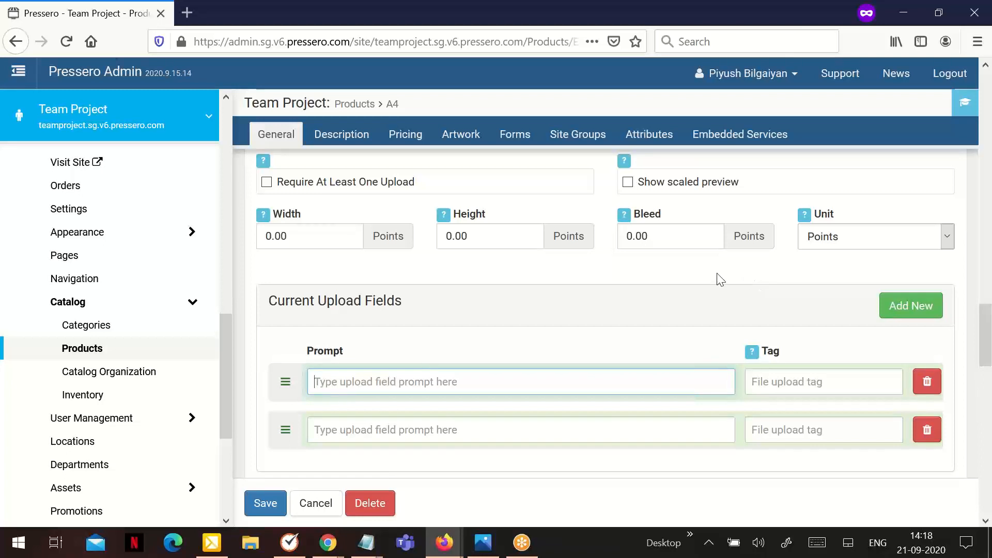
mouse_move(520, 368)
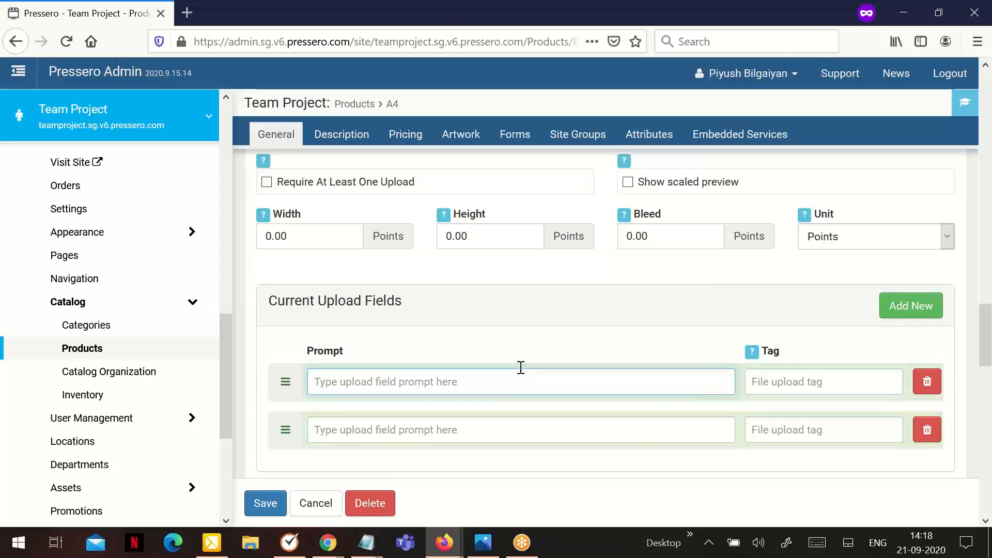
mouse_move(438, 451)
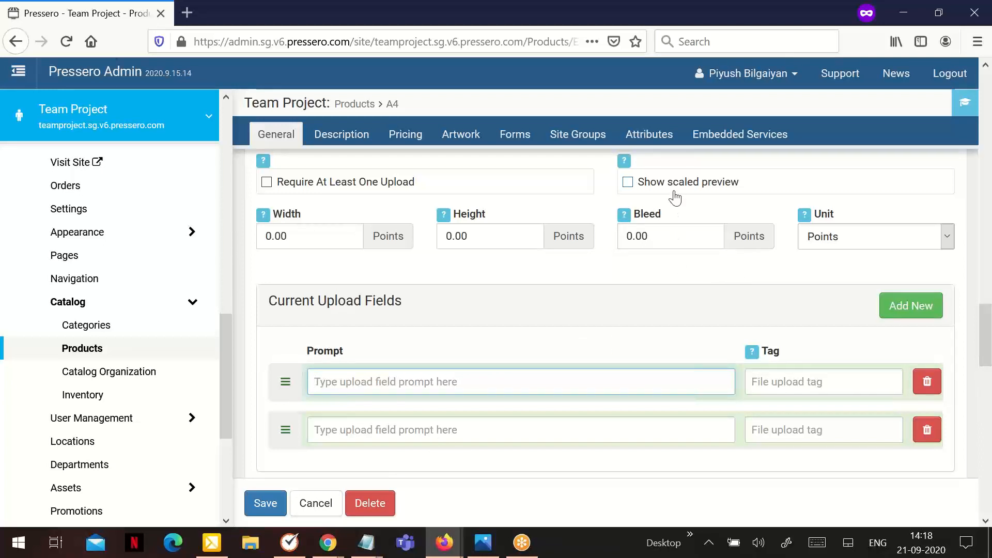
Tick 'Show scaled preview' for the A4 product's uploads.
click(626, 182)
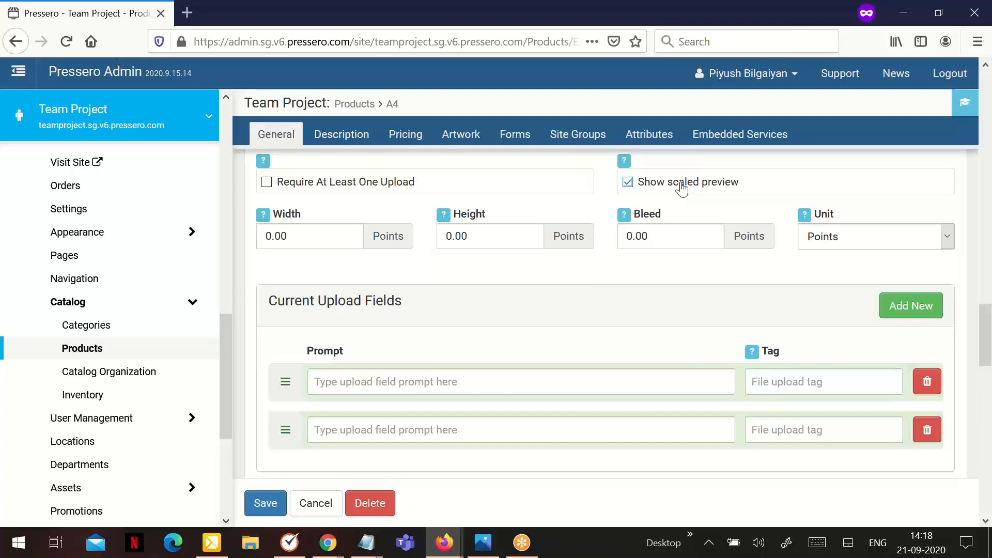
mouse_move(527, 265)
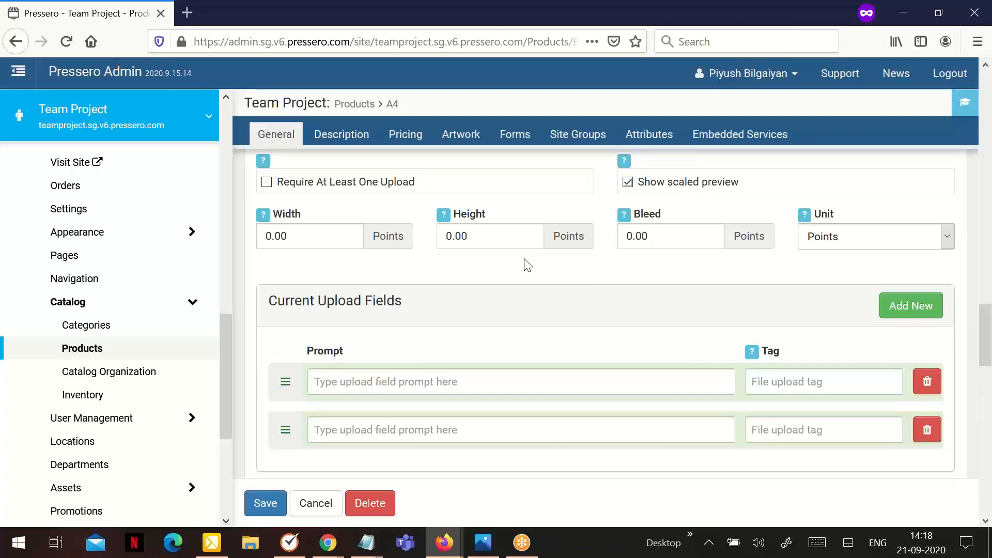
mouse_move(656, 273)
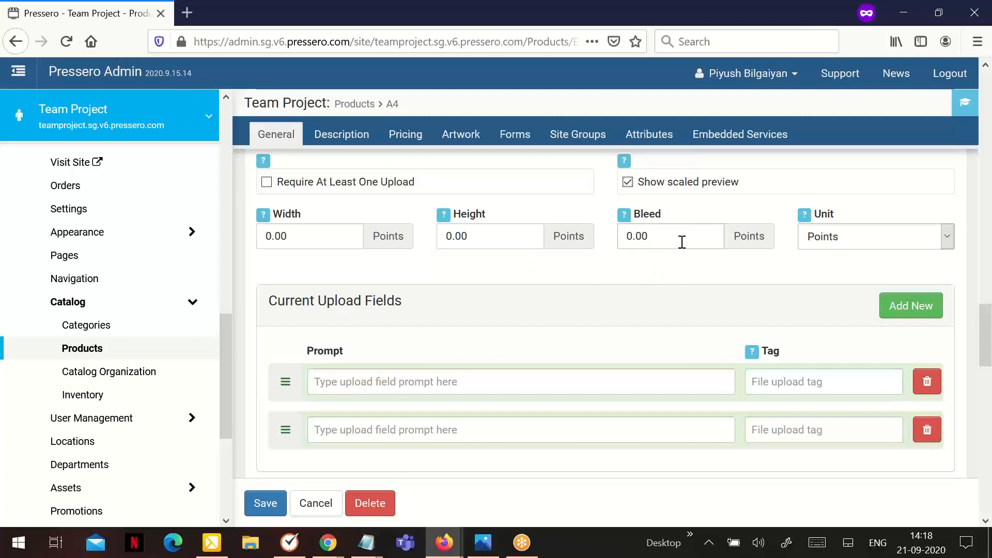
mouse_move(846, 253)
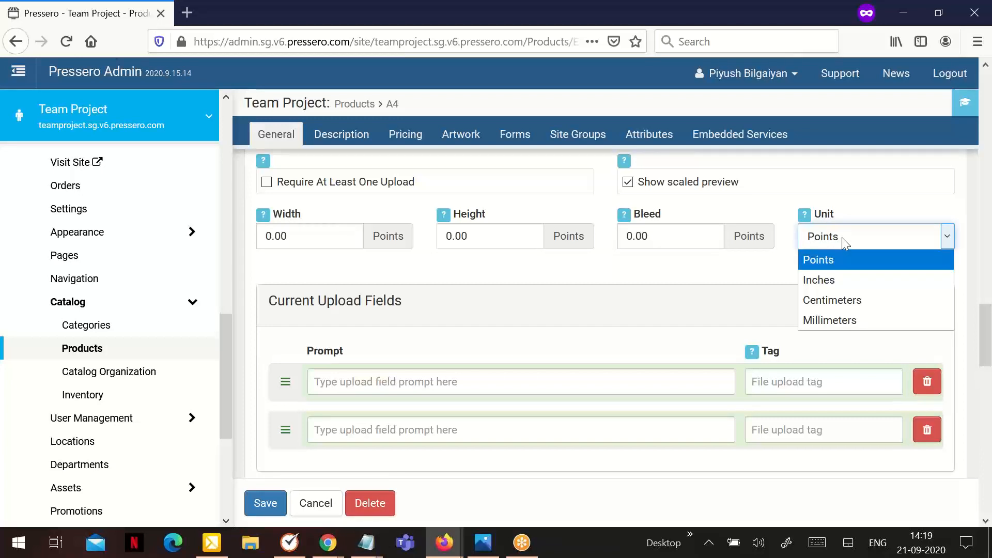
mouse_move(832, 300)
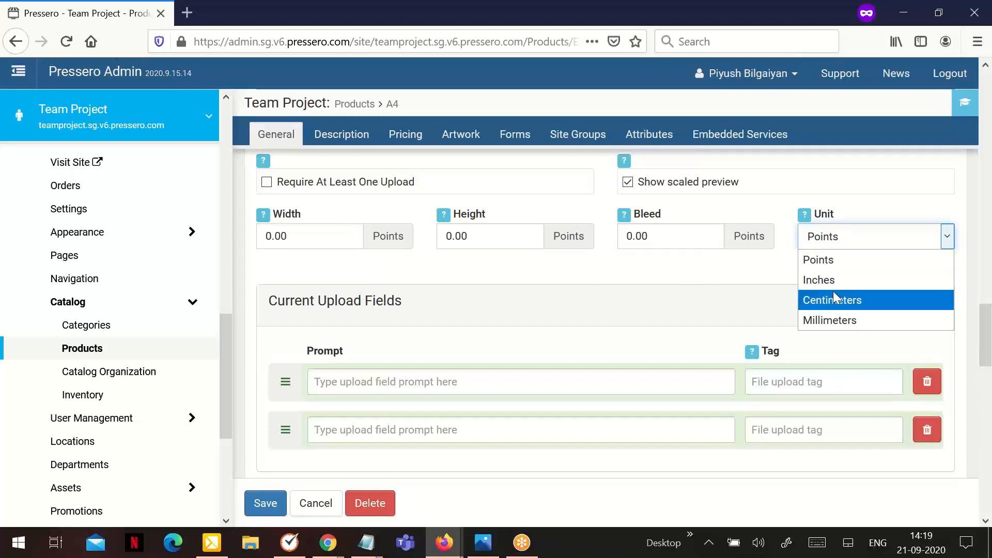
mouse_move(699, 315)
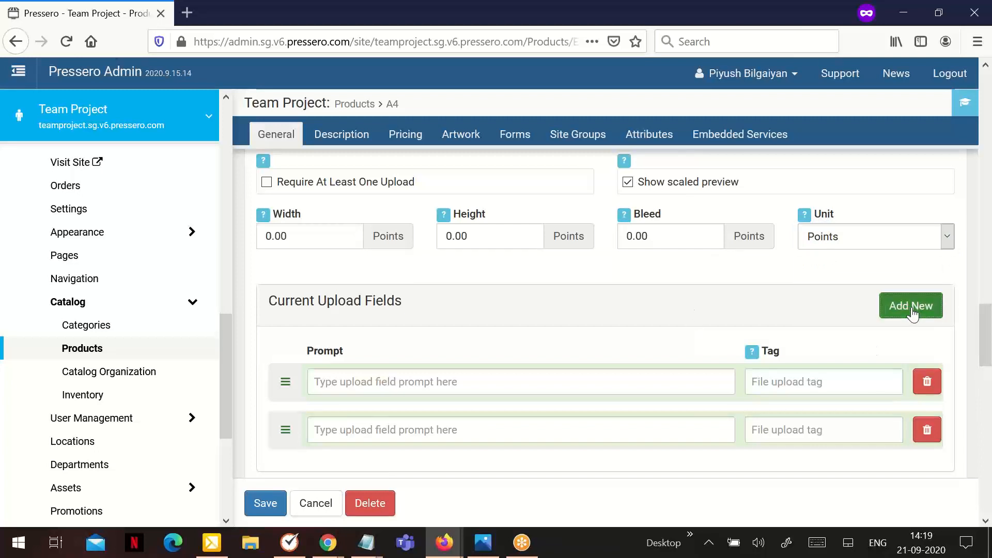
Add a third blank row to Current Upload Fields.
click(910, 305)
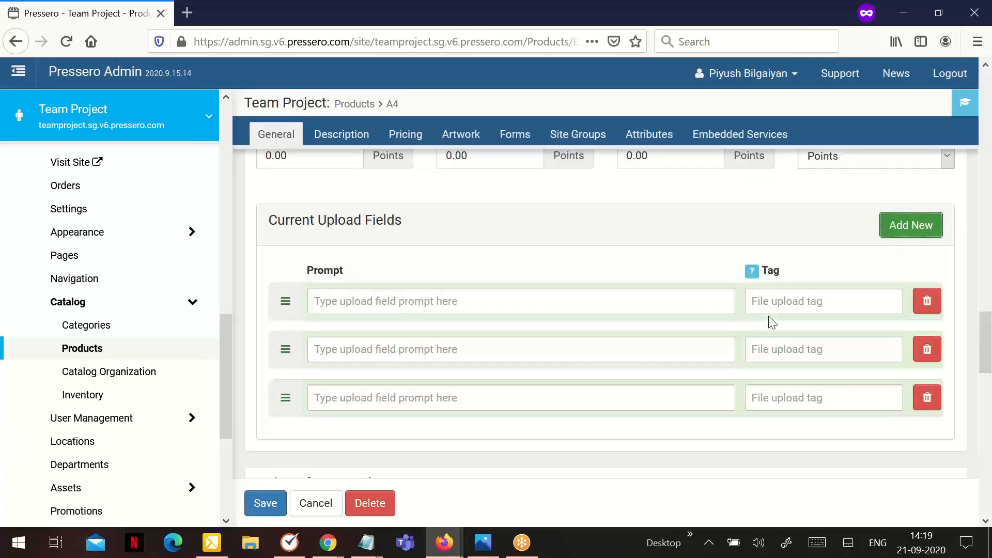
mouse_move(377, 198)
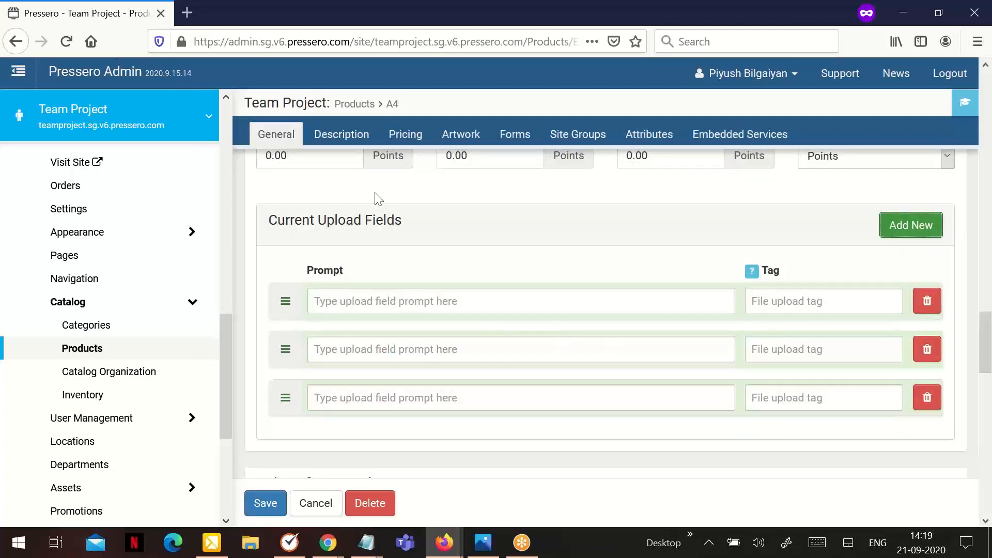
mouse_move(375, 284)
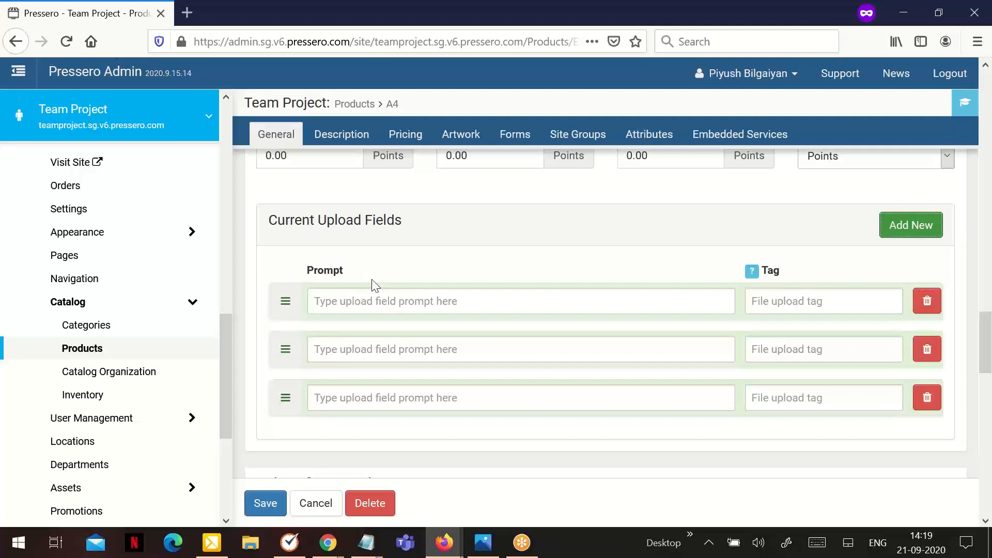
mouse_move(279, 342)
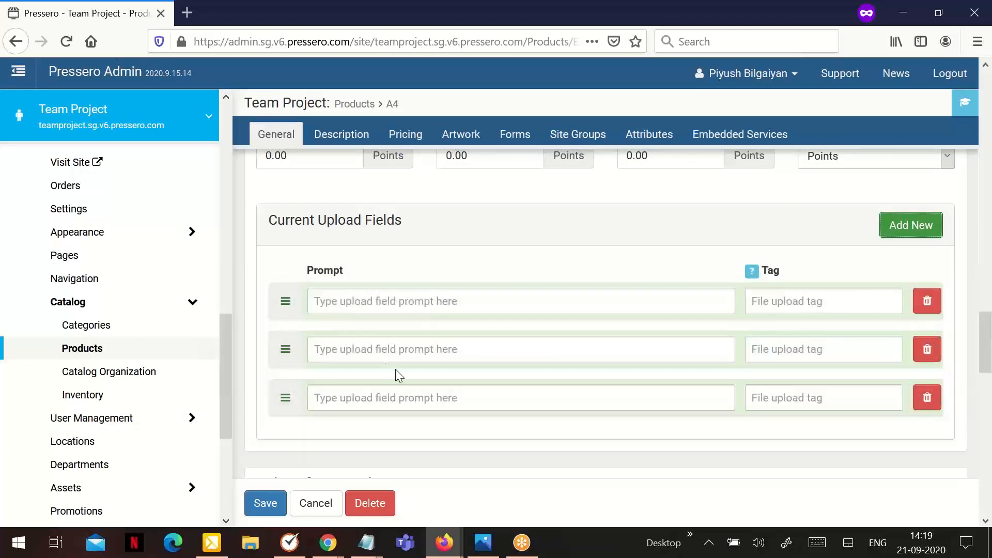
scroll(down, 3)
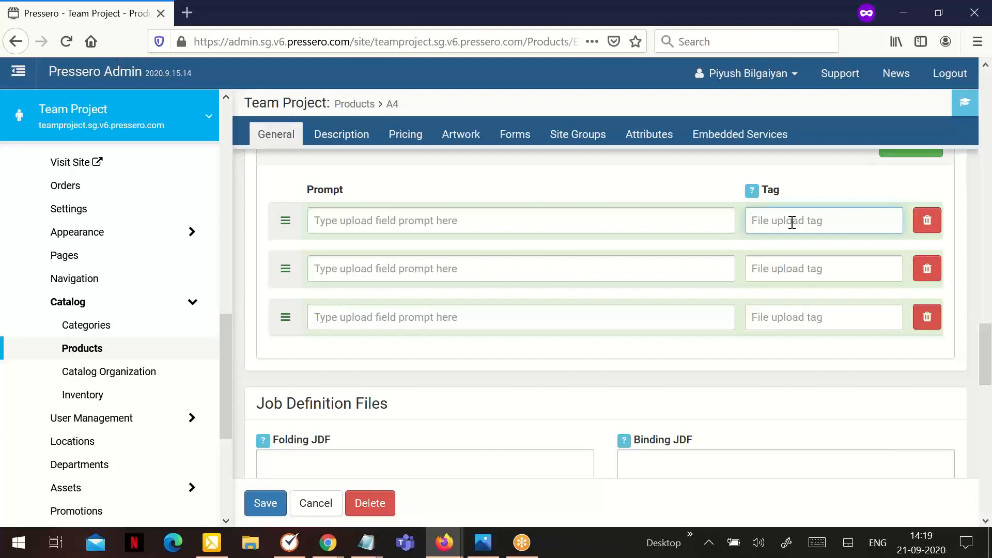
mouse_move(500, 240)
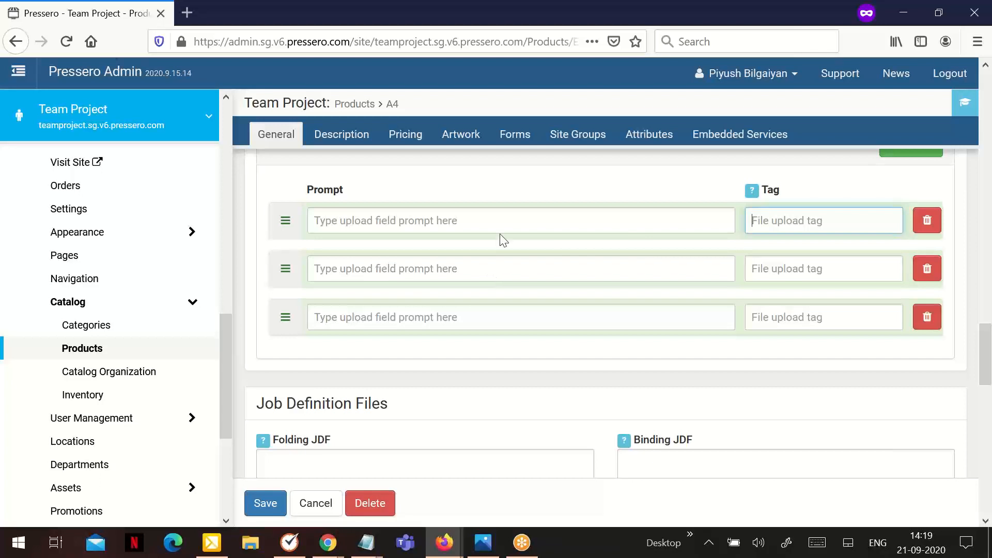
Enter prompt 'Upload the Cover of your Brochure' with tag 'Cover' in the first row.
text(Upload)
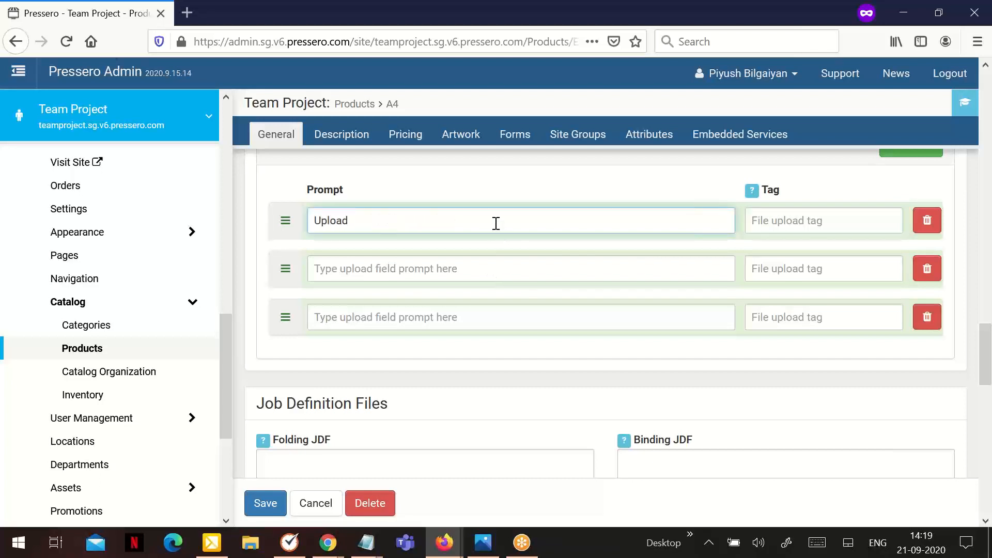
text(the)
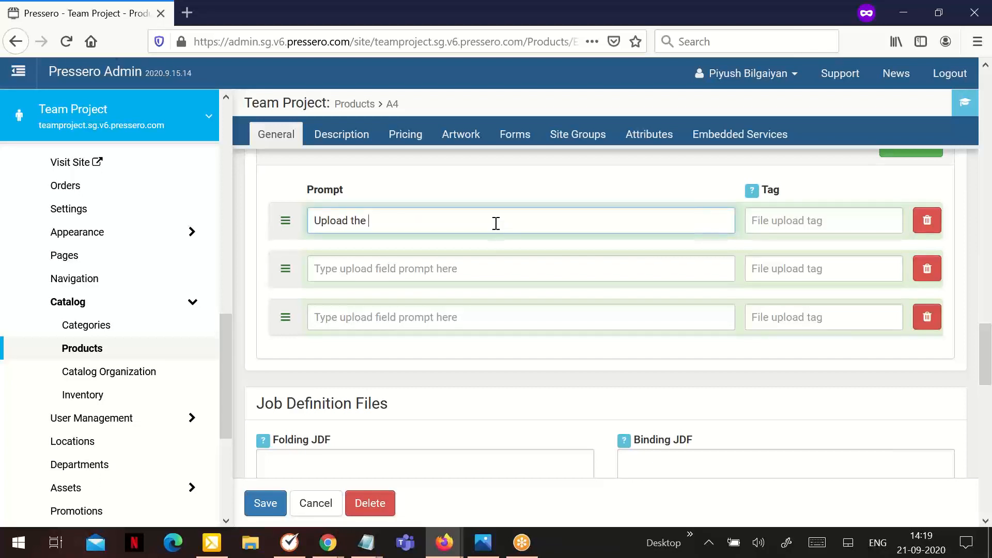
text(Co)
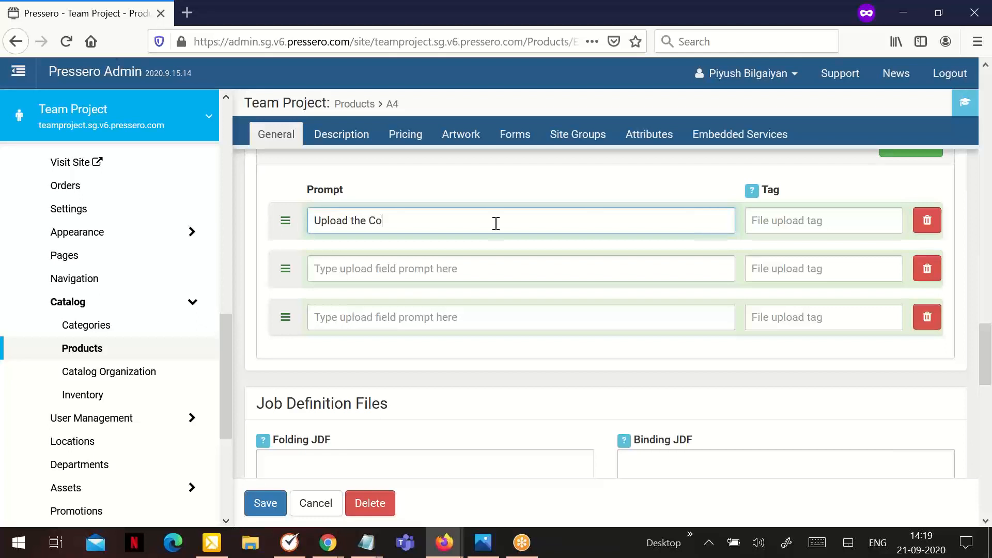
text(ver ofyour)
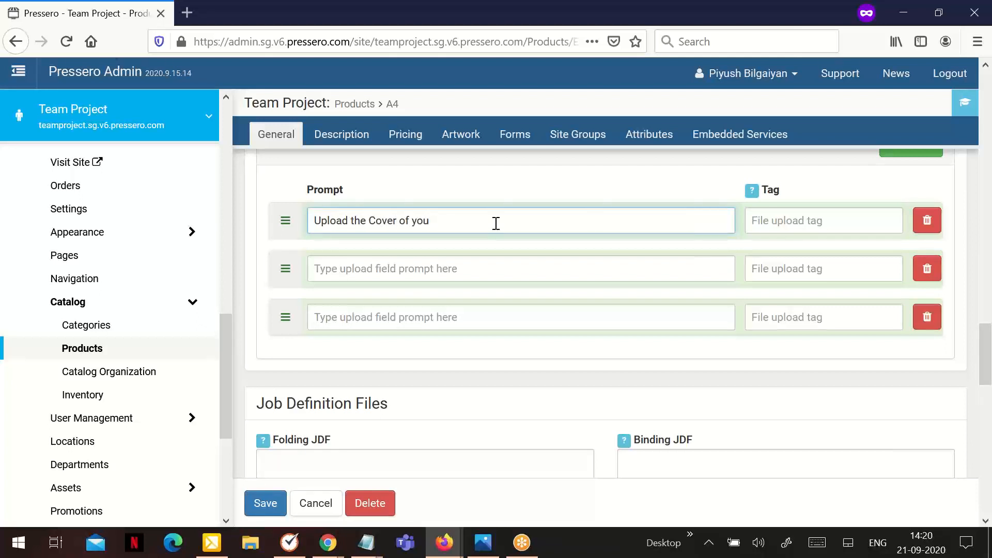
text(r Brochure)
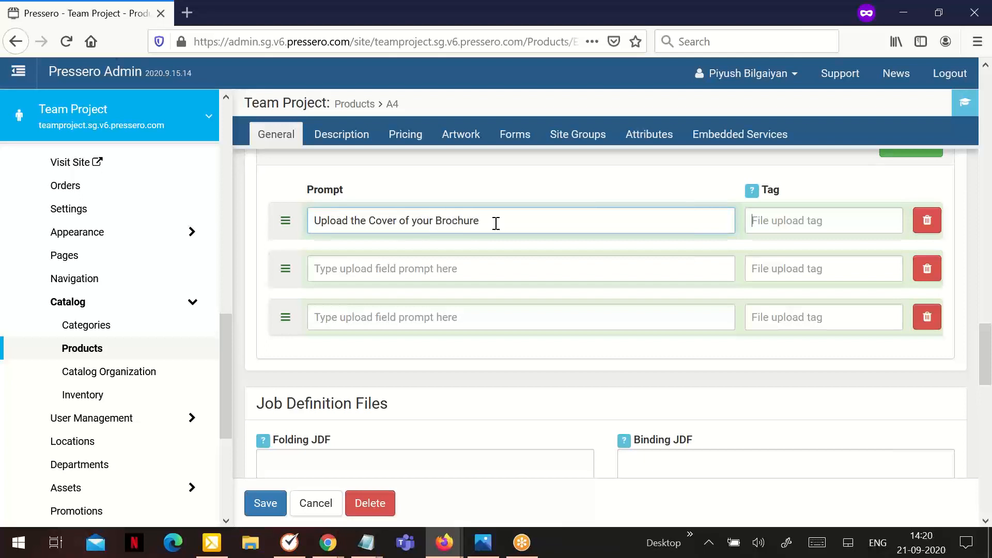
text(Cover)
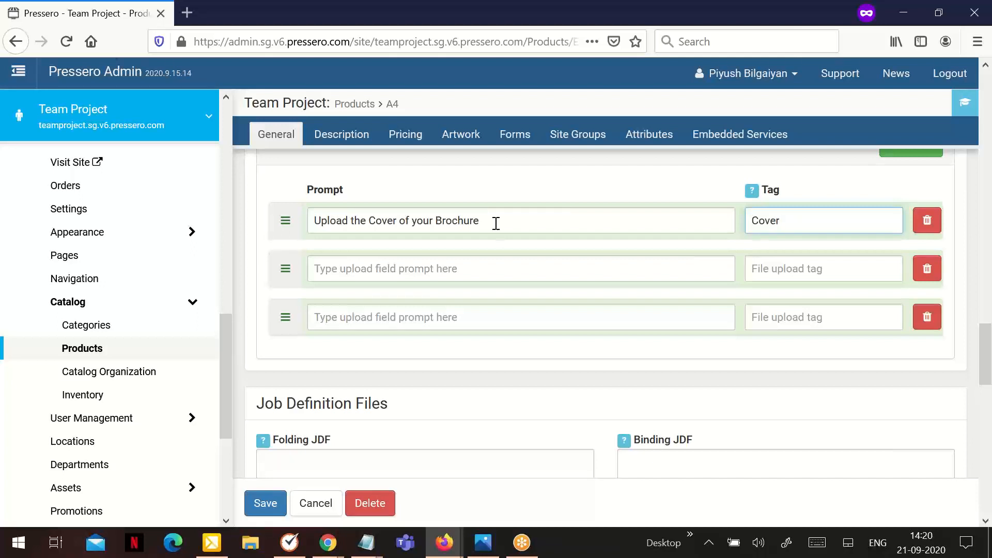
click(823, 220)
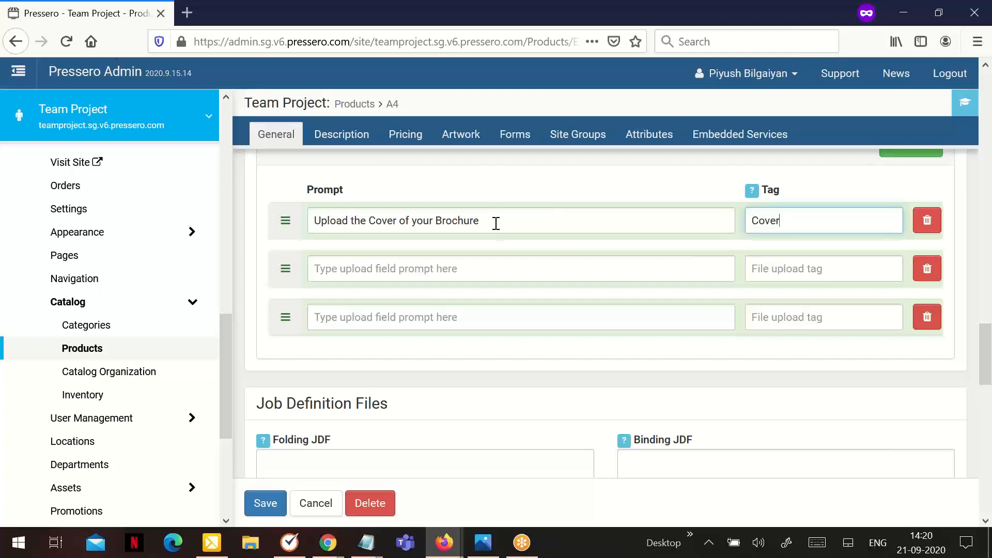
mouse_move(493, 262)
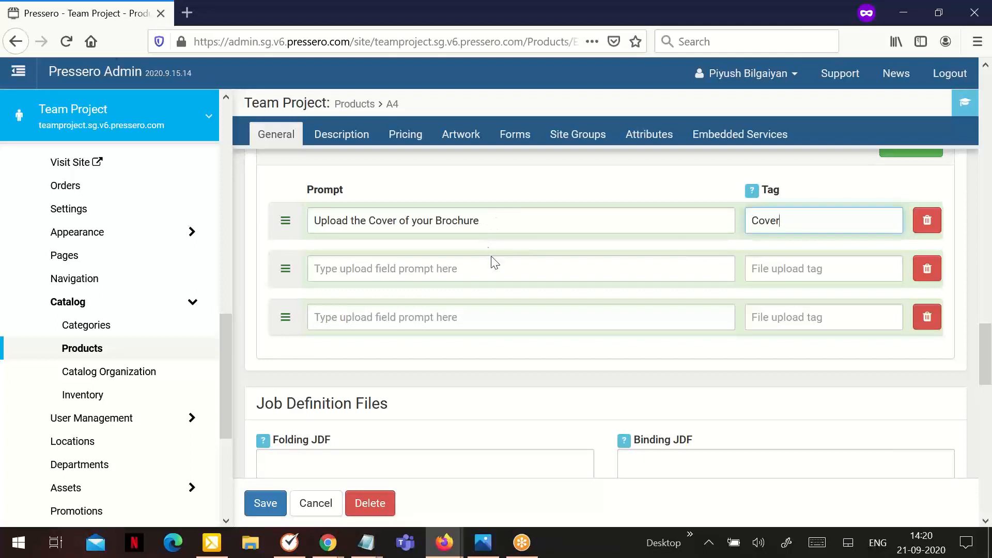
scroll(down, 3)
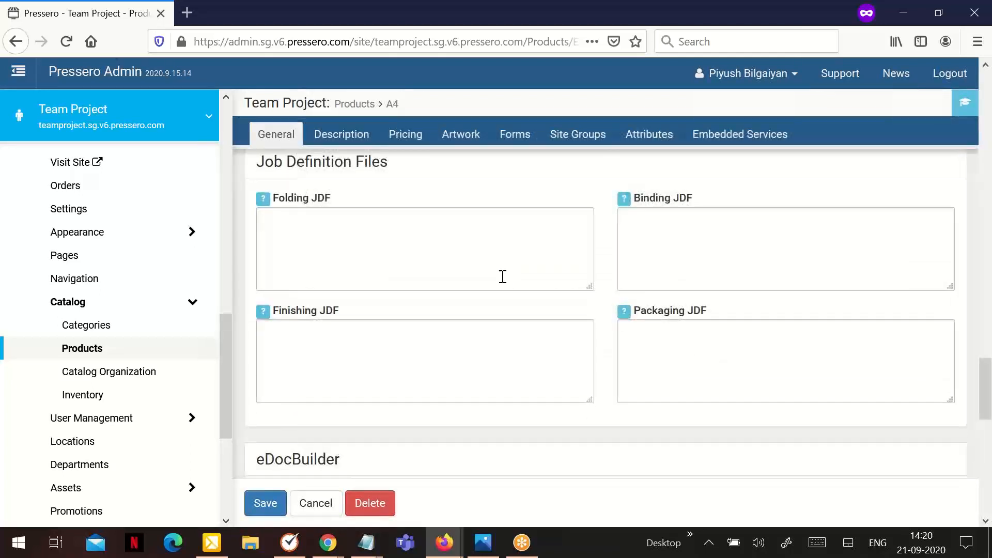